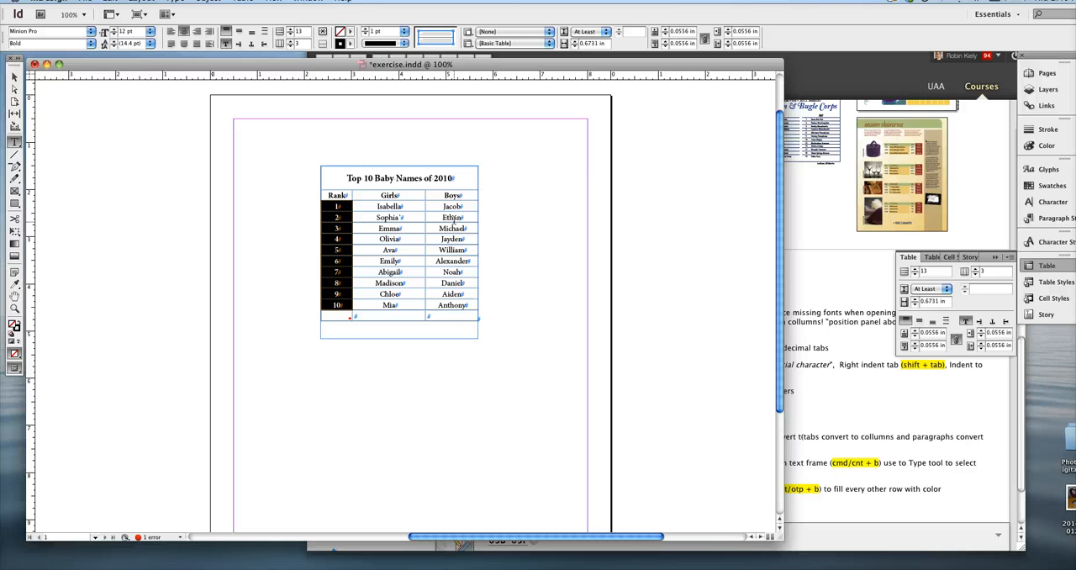
mouse_move(343, 266)
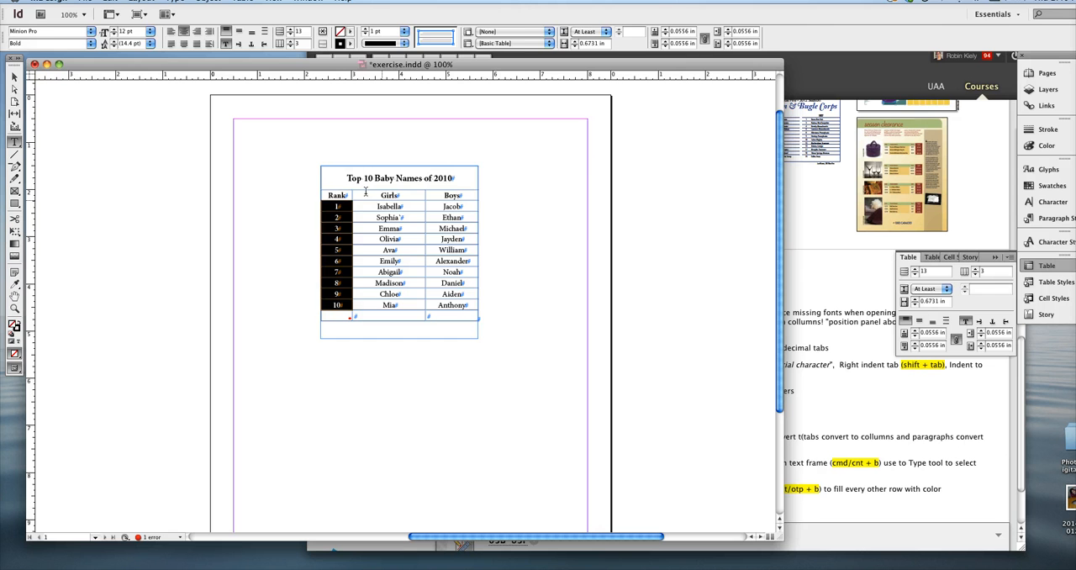
Distribute the Girls and Boys columns evenly so they share the same width
left_click(387, 205)
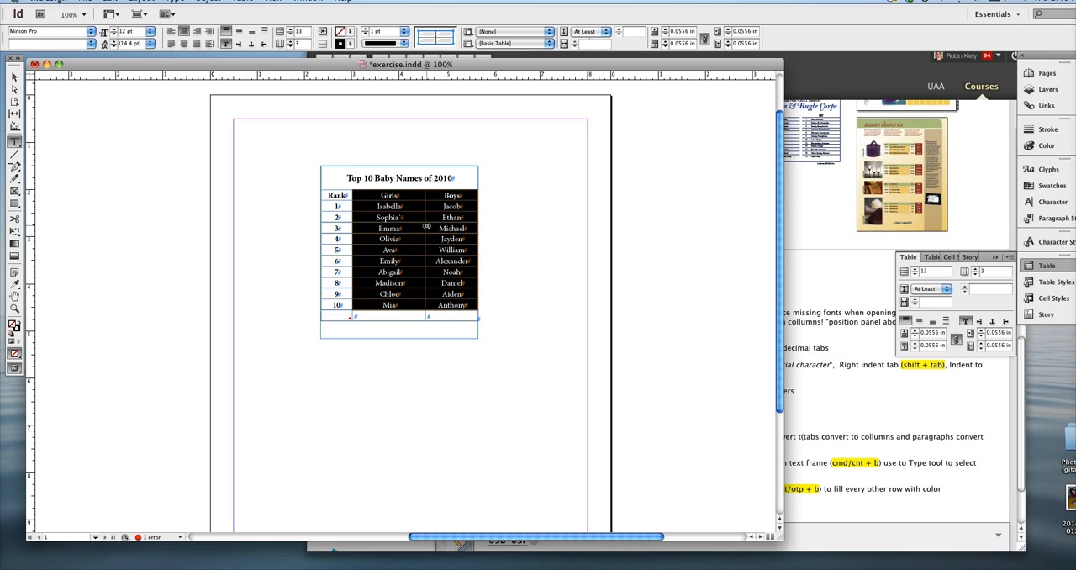
right_click(412, 244)
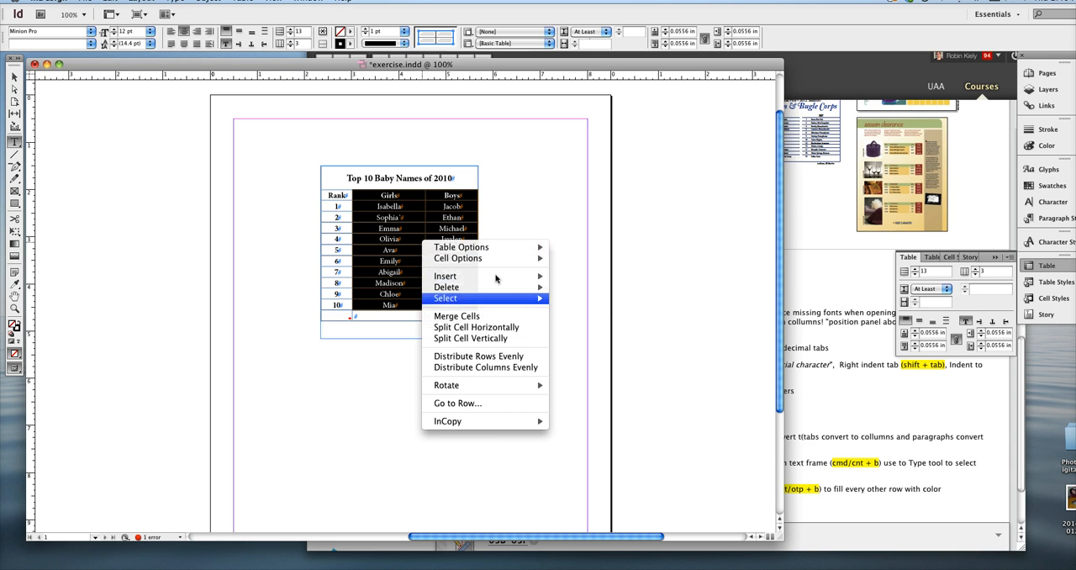
mouse_move(484, 367)
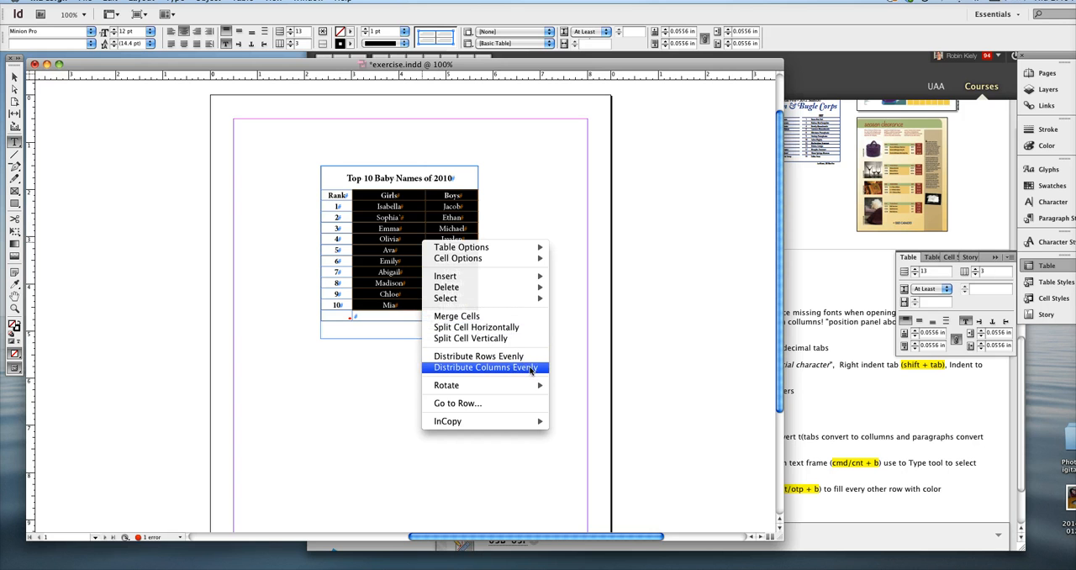
mouse_move(478, 356)
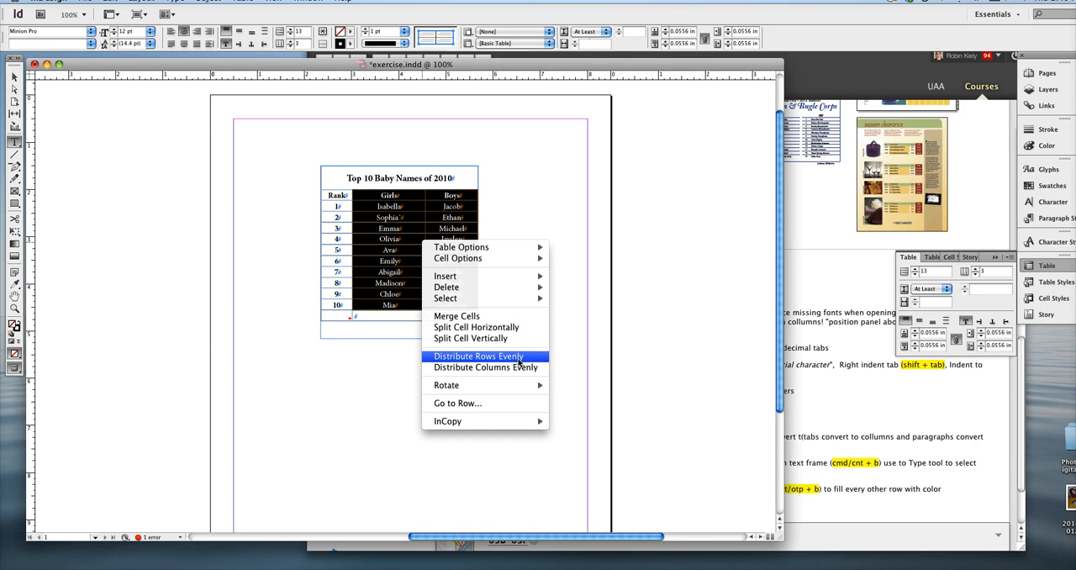
mouse_move(486, 366)
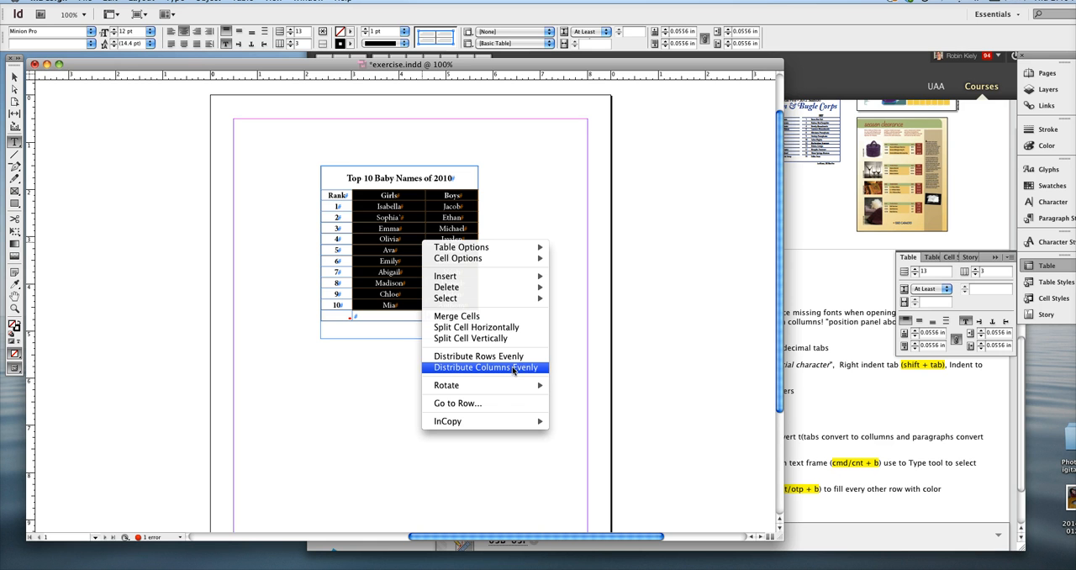
mouse_move(478, 356)
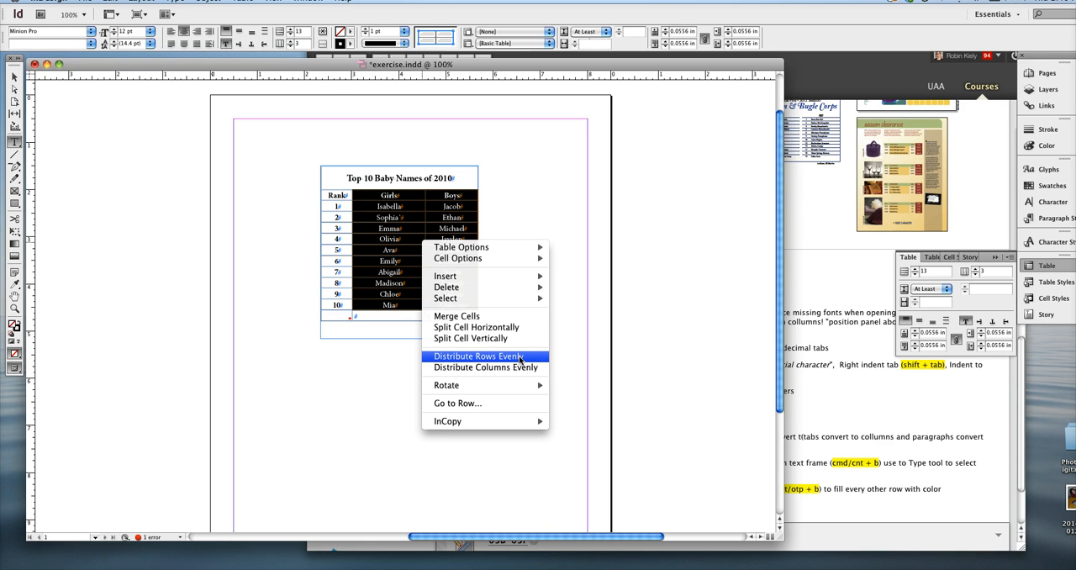
mouse_move(484, 367)
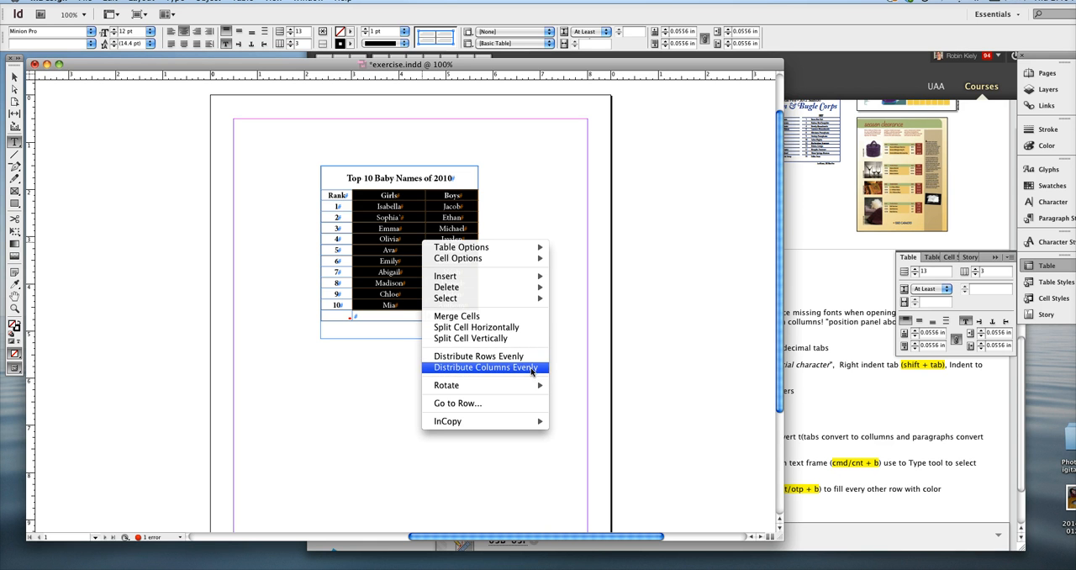
left_click(486, 367)
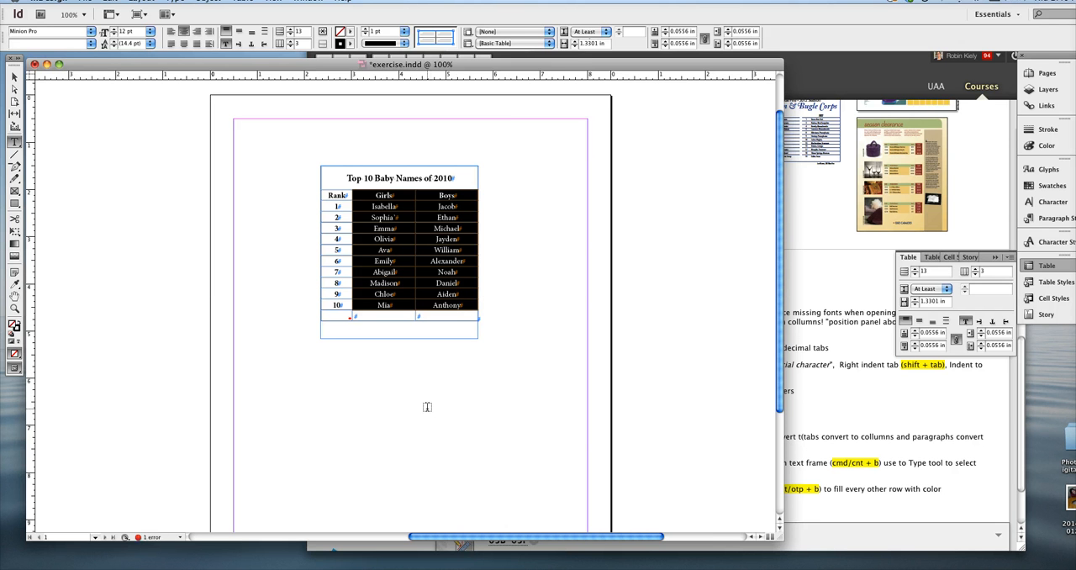
mouse_move(282, 358)
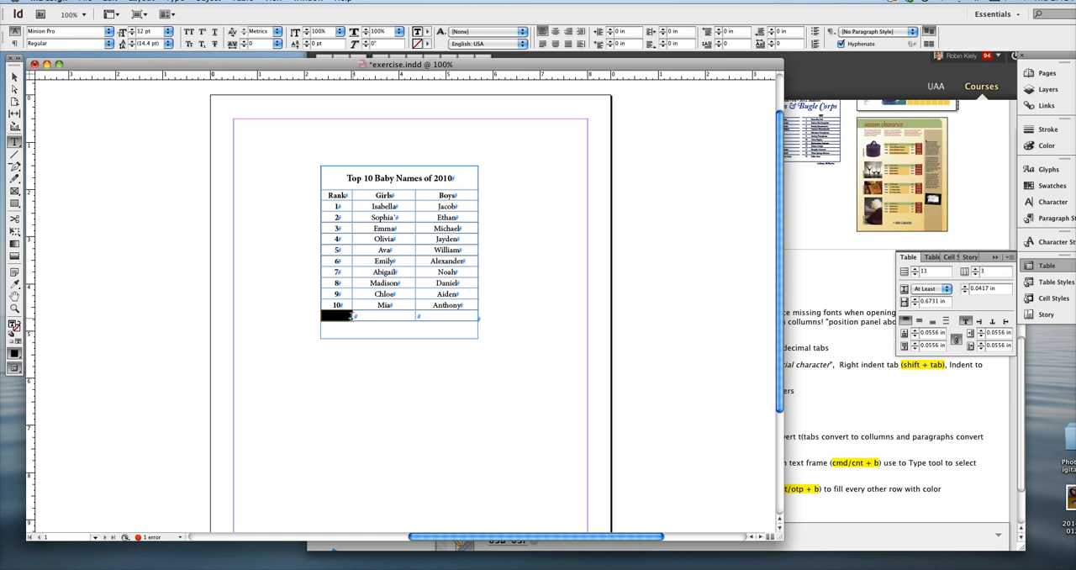
left_click(350, 316)
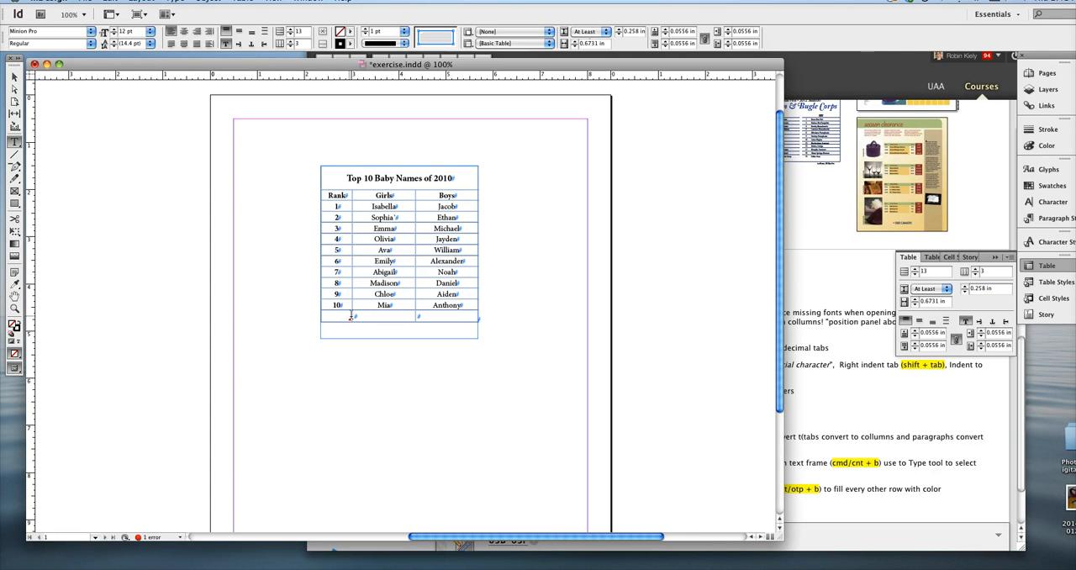
left_click(336, 316)
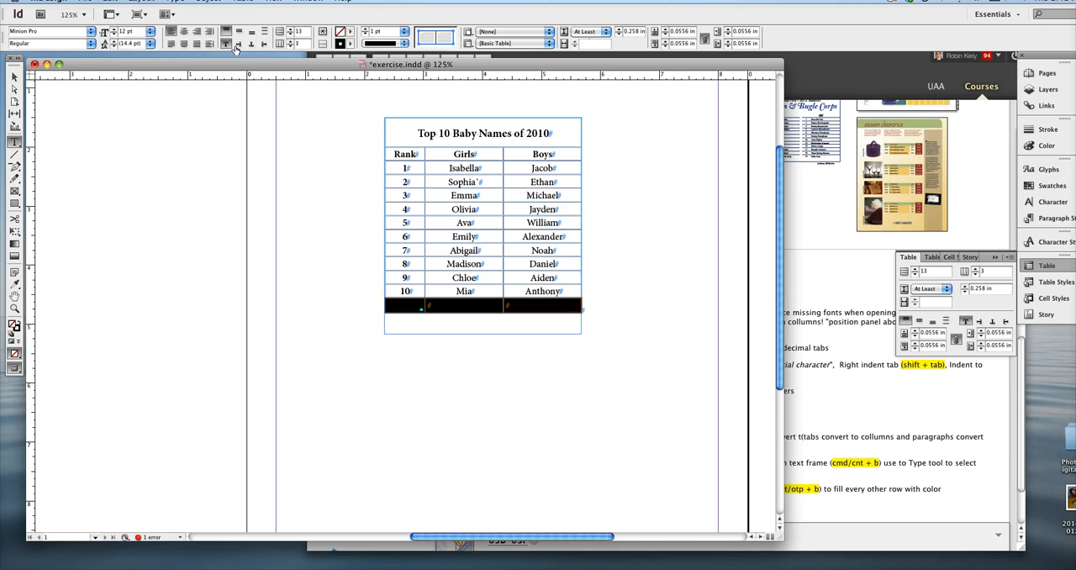
mouse_move(323, 44)
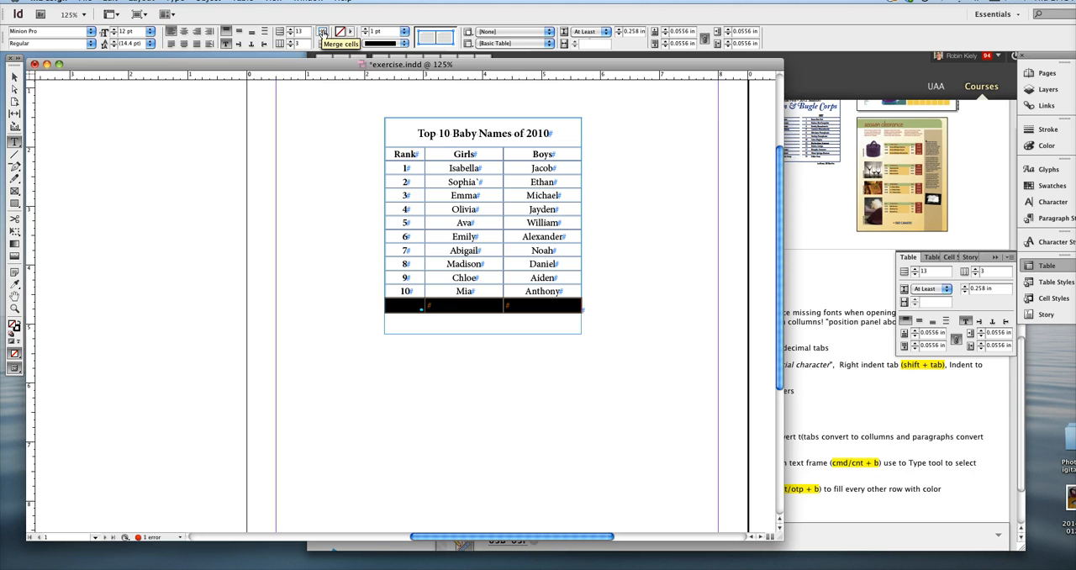
type("source:www.socialsecurity.gov")
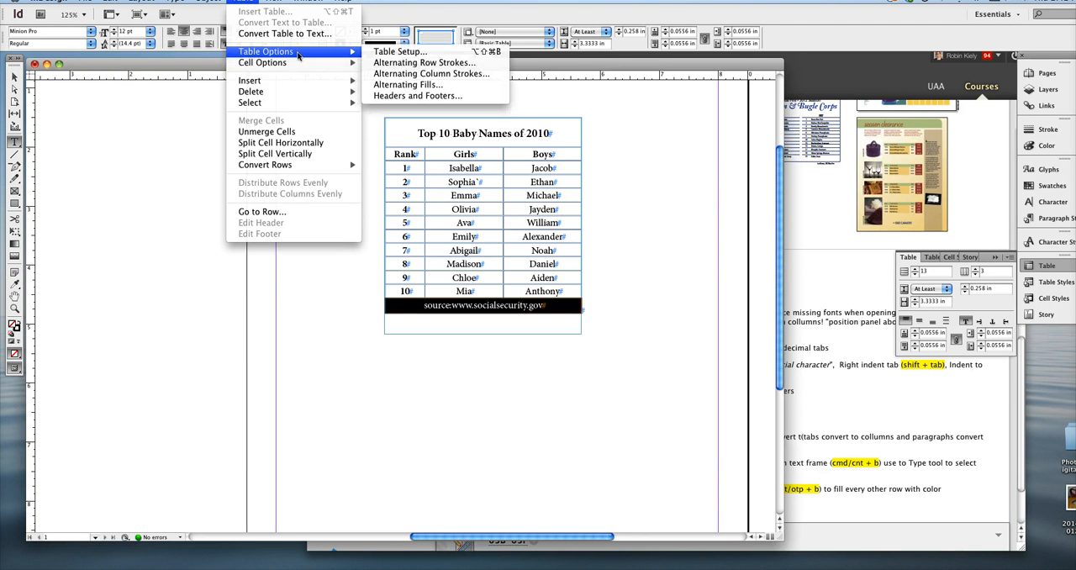
mouse_move(401, 52)
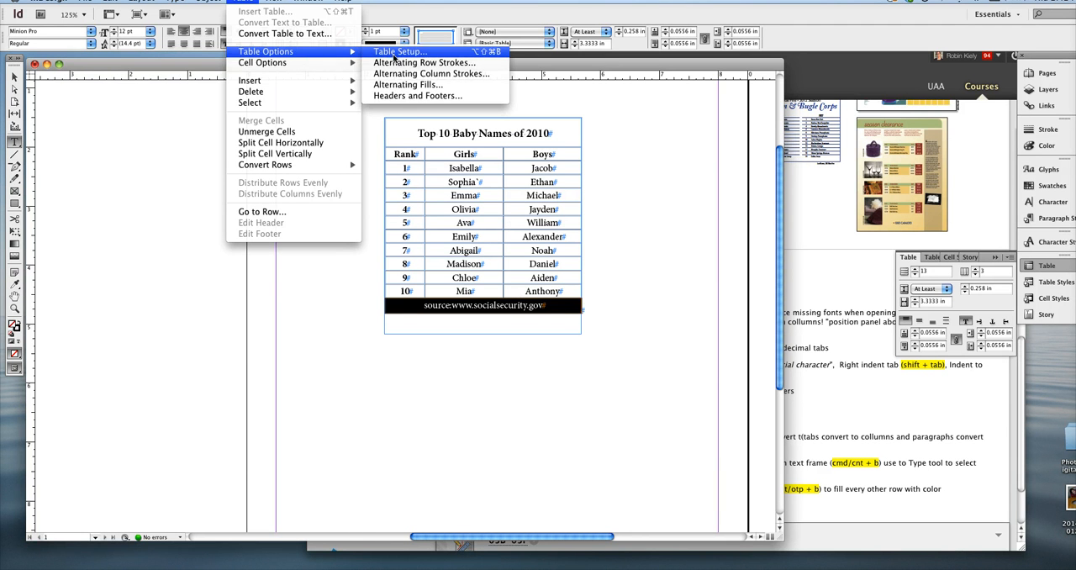
Bring up Table Options and reach its Fills settings past the row and column strokes
left_click(400, 52)
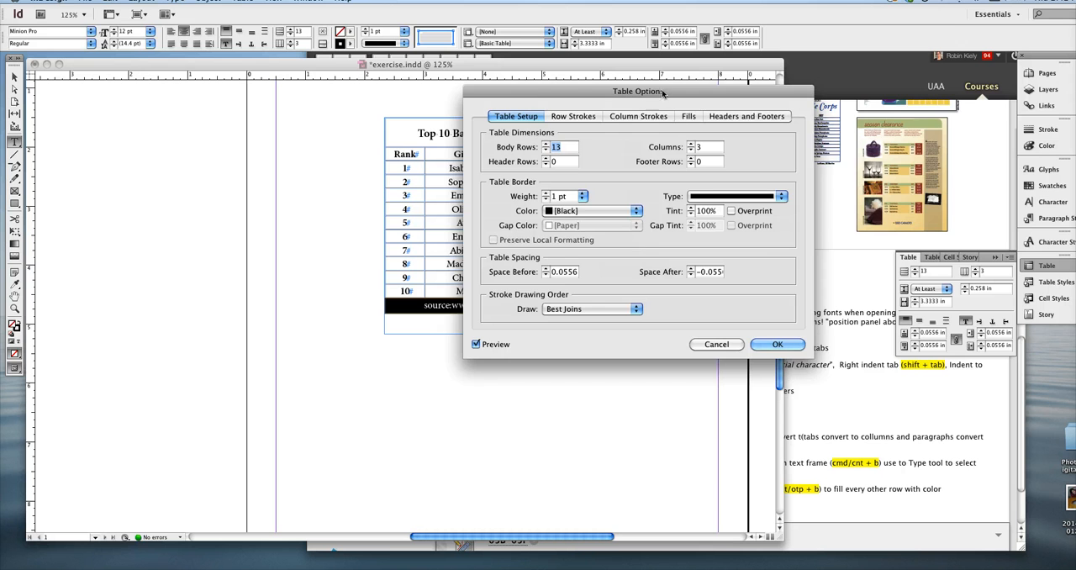
left_click_drag(639, 91, 777, 87)
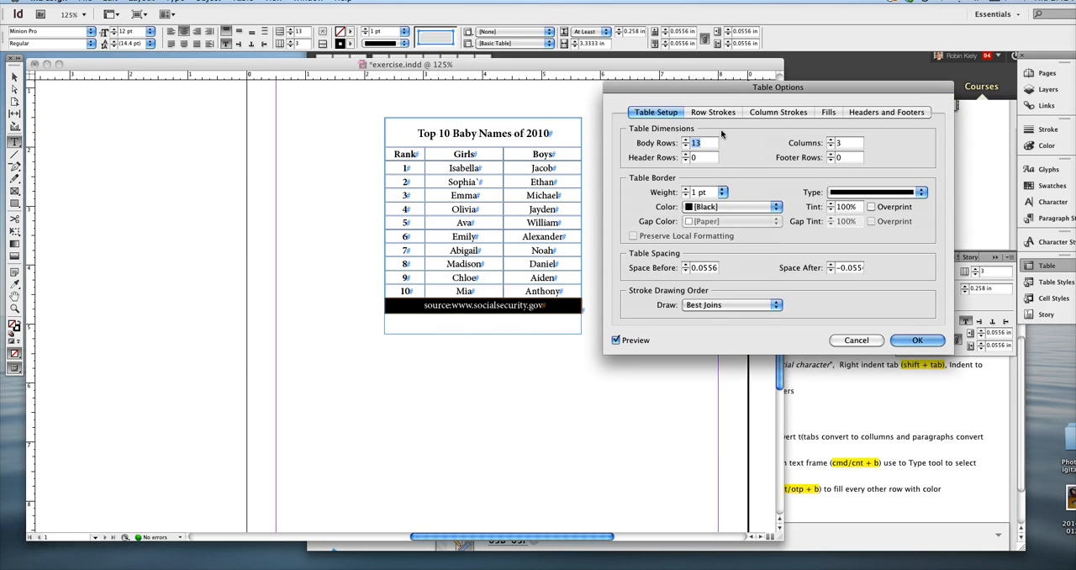
mouse_move(686, 194)
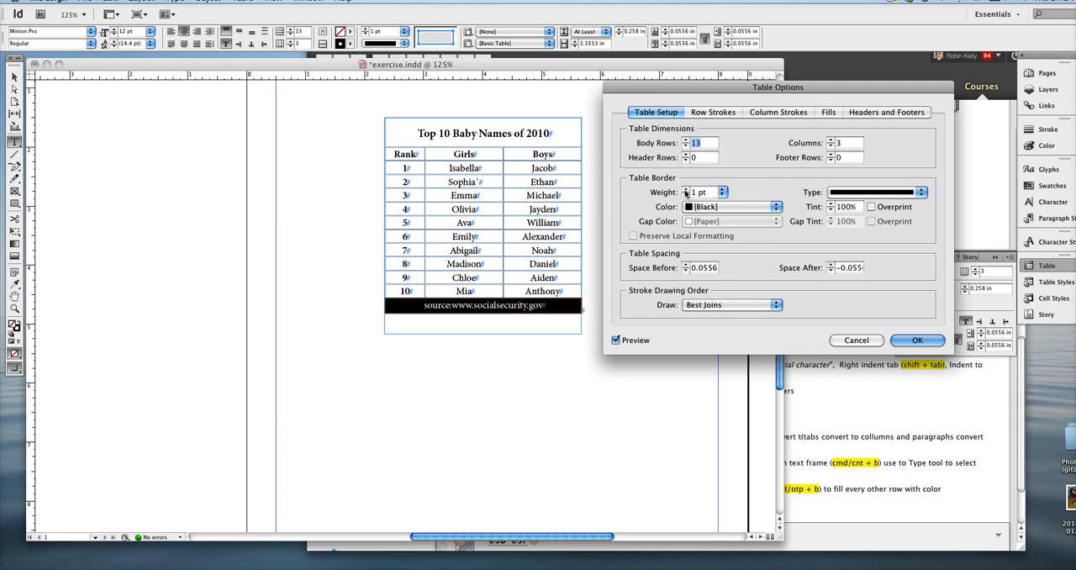
left_click(713, 111)
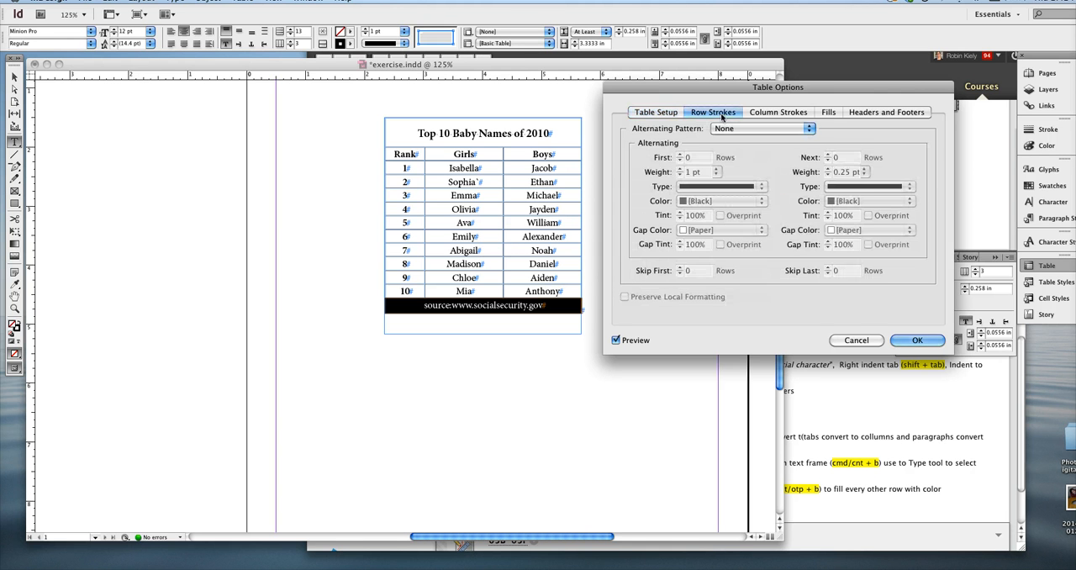
left_click(777, 111)
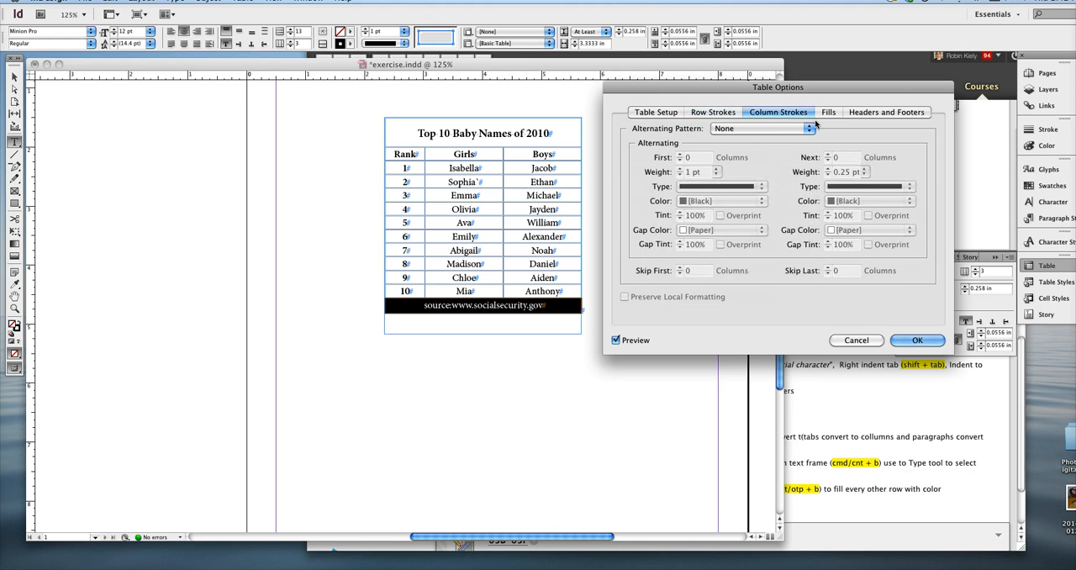
left_click(827, 111)
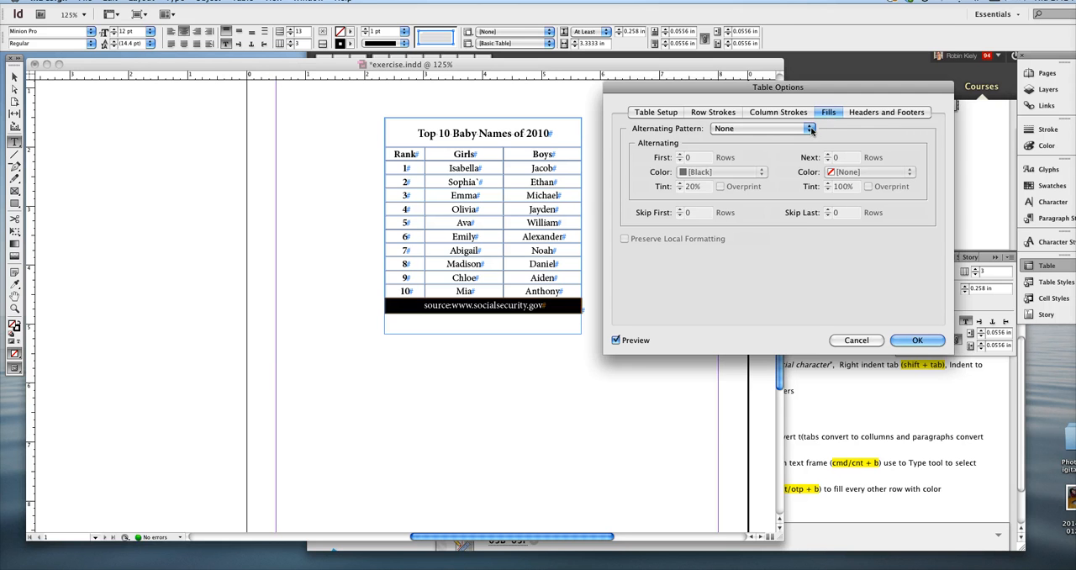
Apply an Every Other Row alternating fill in yellow (C=0 M=0 Y=100 K=0, 20% tint)
left_click(760, 128)
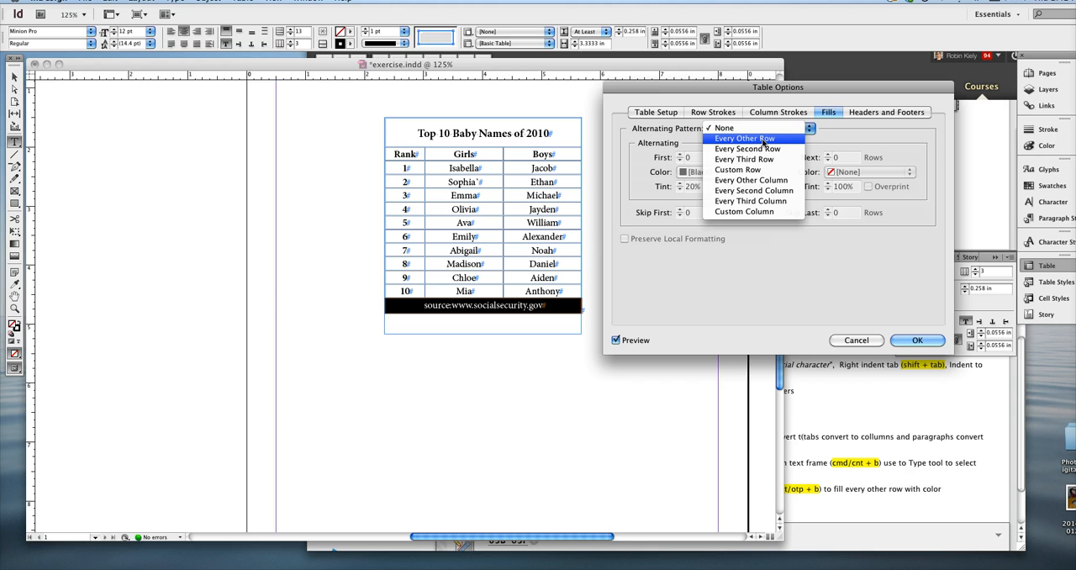
left_click(744, 138)
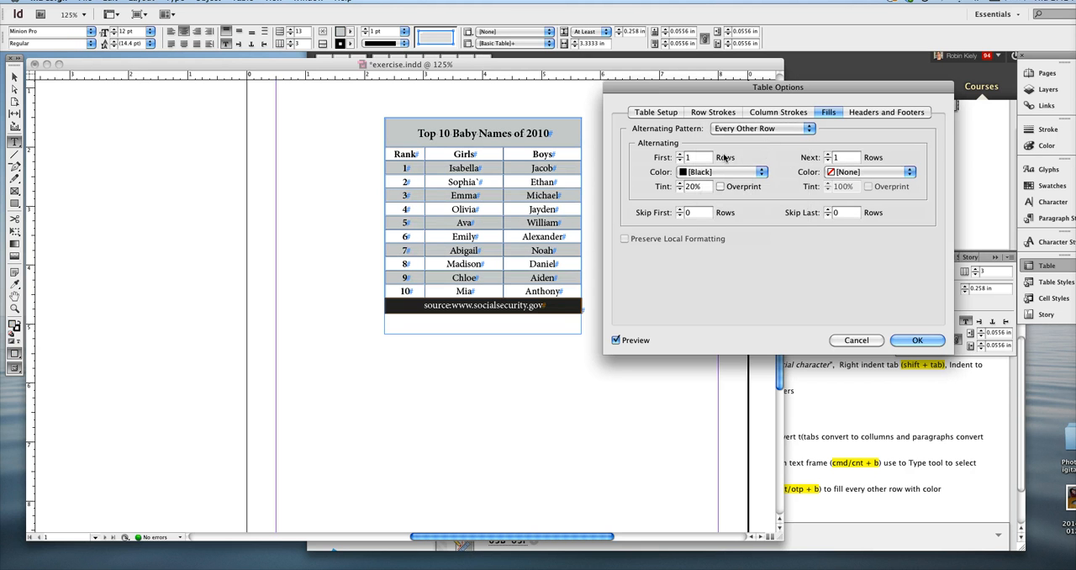
left_click(760, 171)
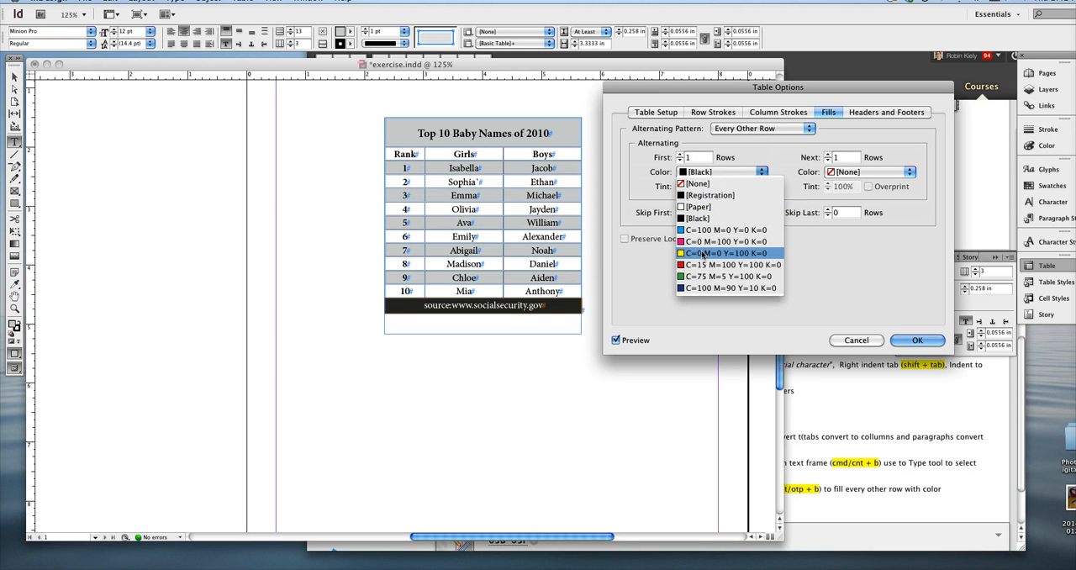
left_click(728, 253)
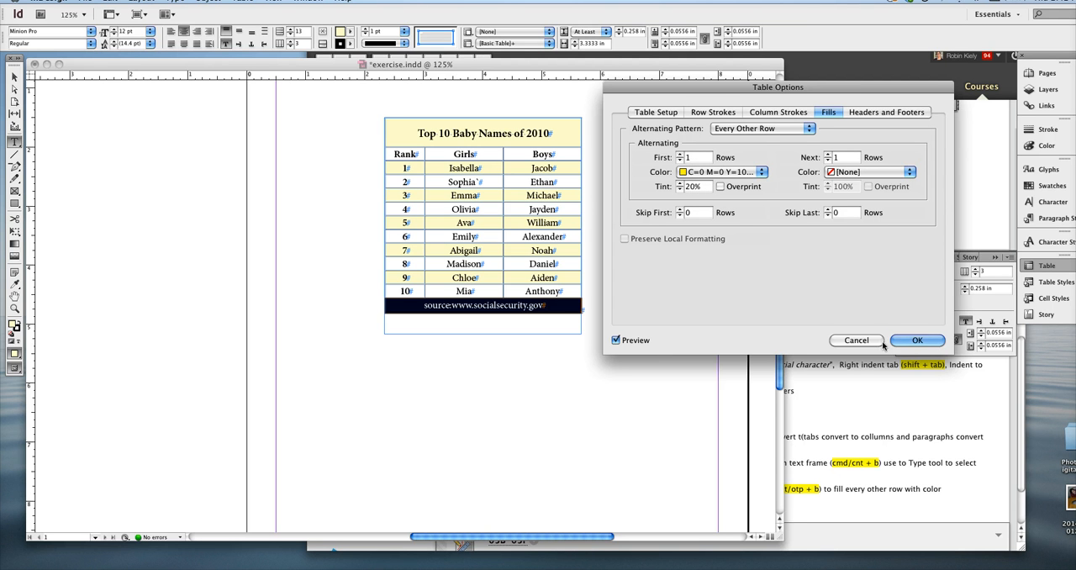
left_click(919, 339)
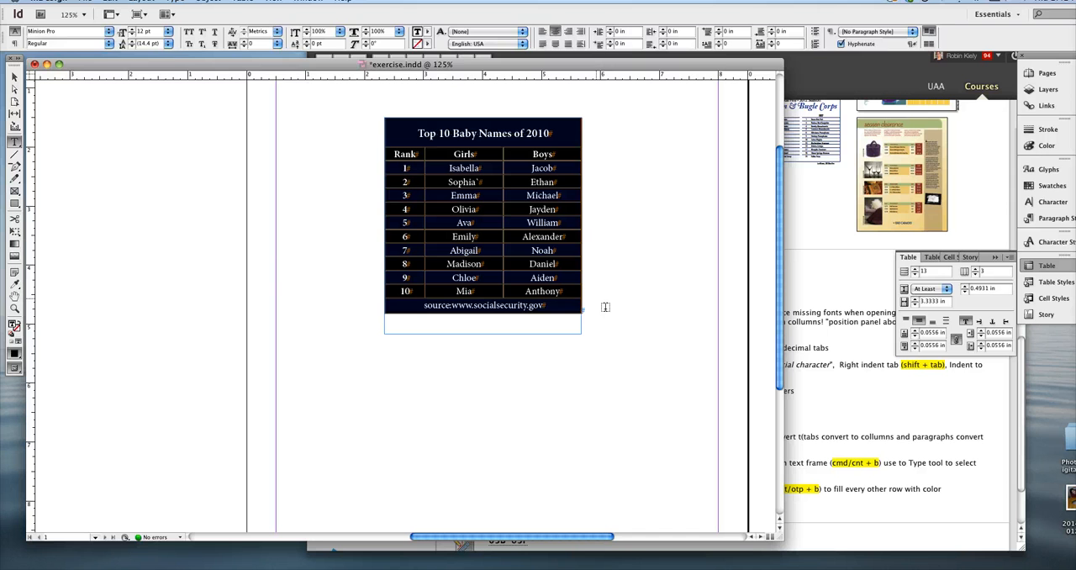
Set every cell stroke colour to [Paper] in Cell Options so the grid lines vanish
left_click(272, 2)
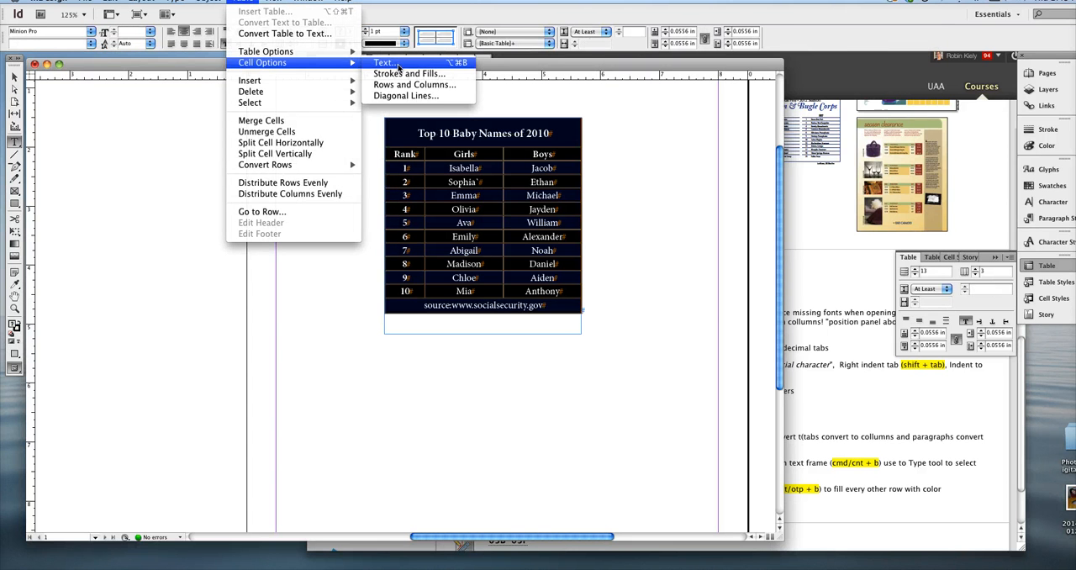
left_click(409, 74)
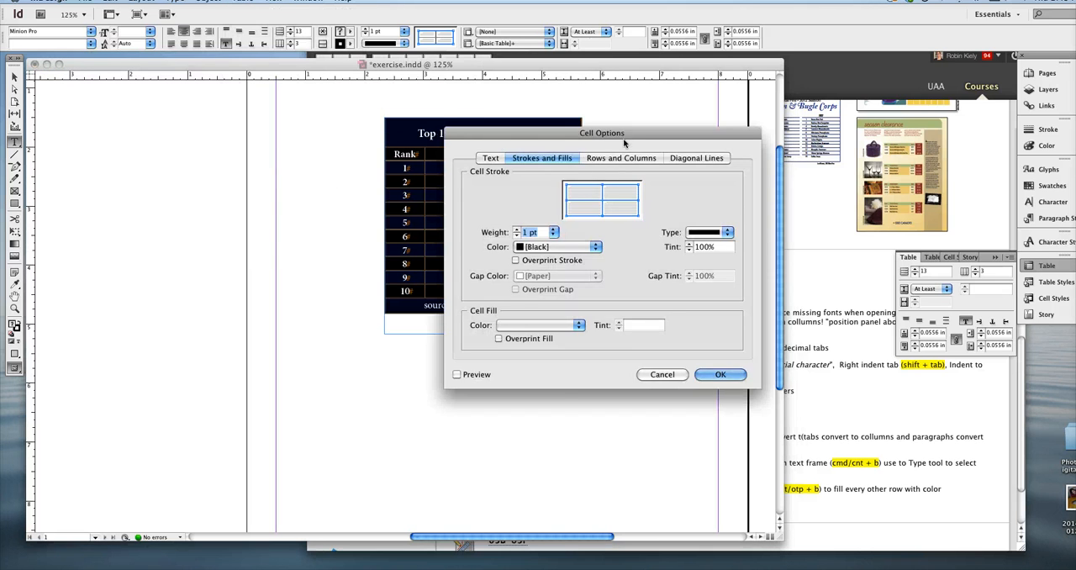
left_click(784, 222)
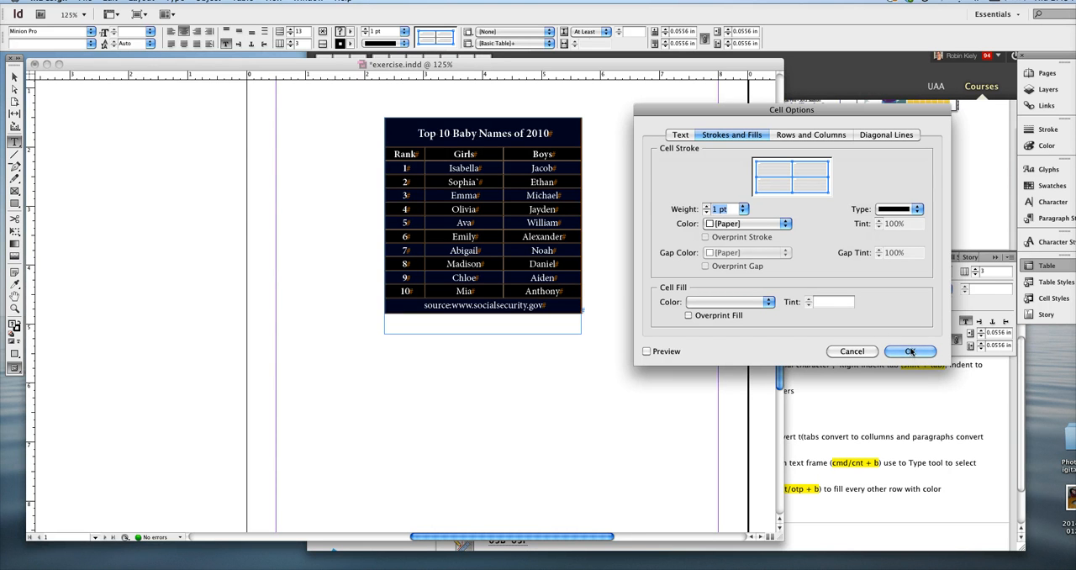
left_click(910, 350)
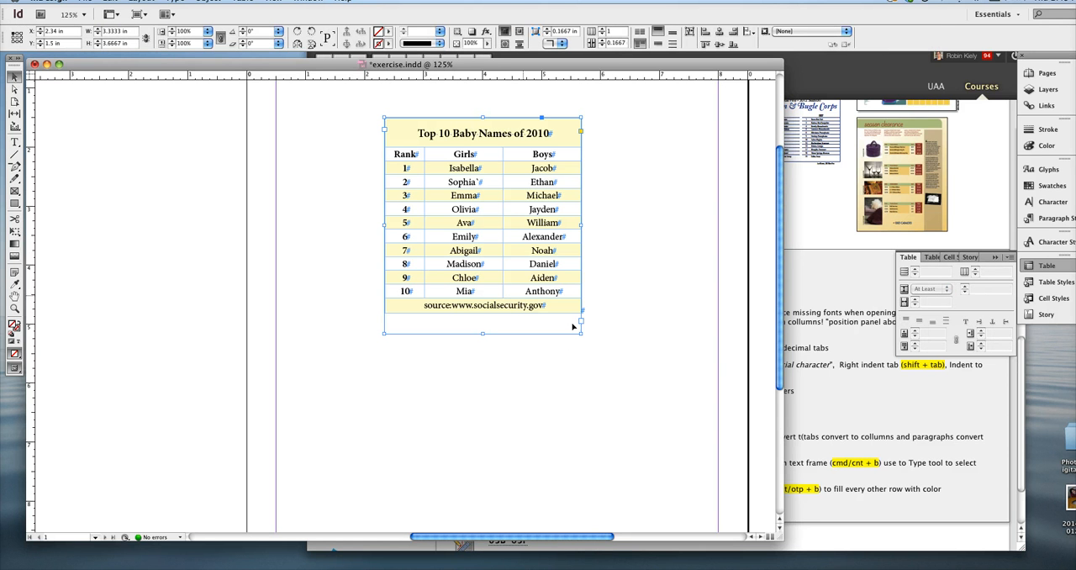
Enlarge the table's text frame and bring up its Text Frame Options
left_click_drag(580, 333, 655, 367)
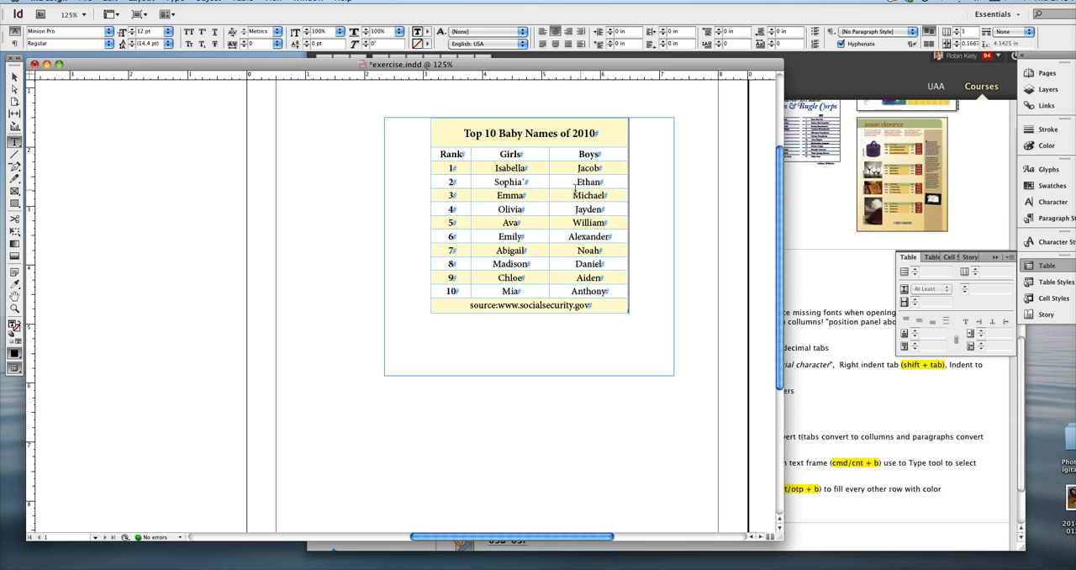
left_click(13, 77)
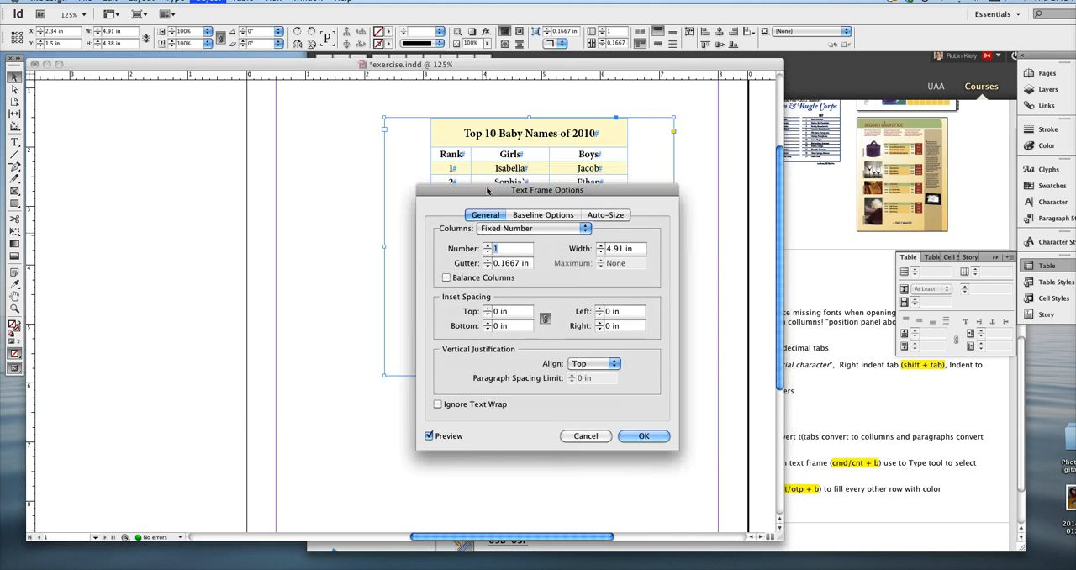
left_click_drag(547, 188, 253, 134)
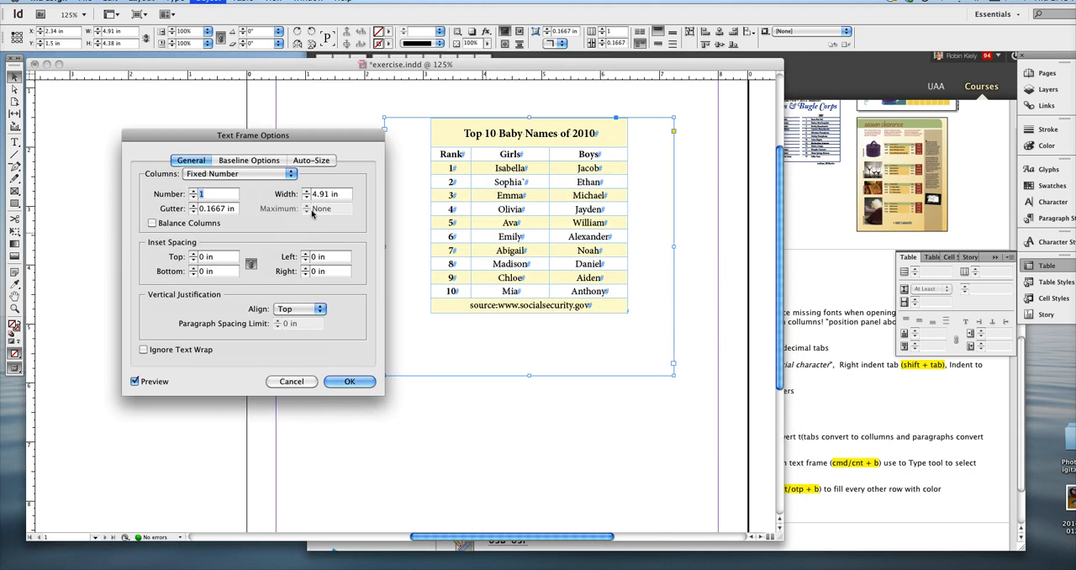
Set Vertical Justification Align to Center so the table sits mid-frame
left_click(300, 309)
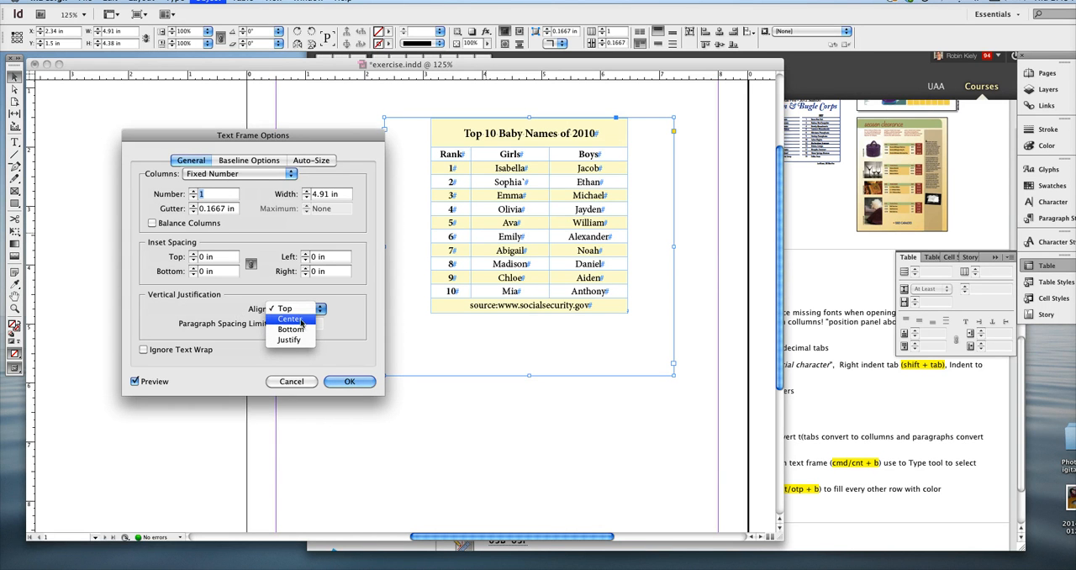
left_click(289, 320)
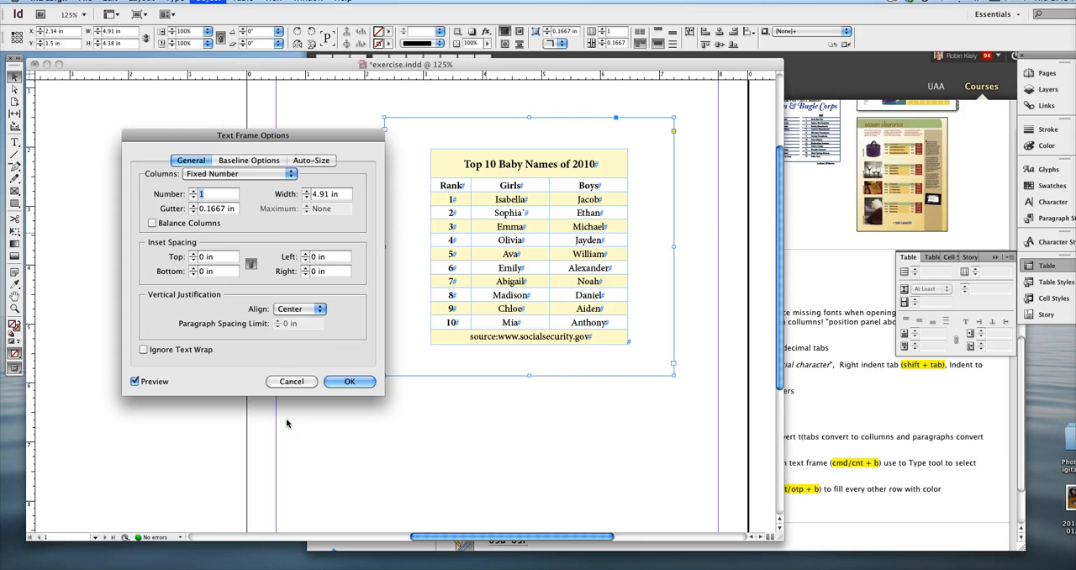
left_click(350, 380)
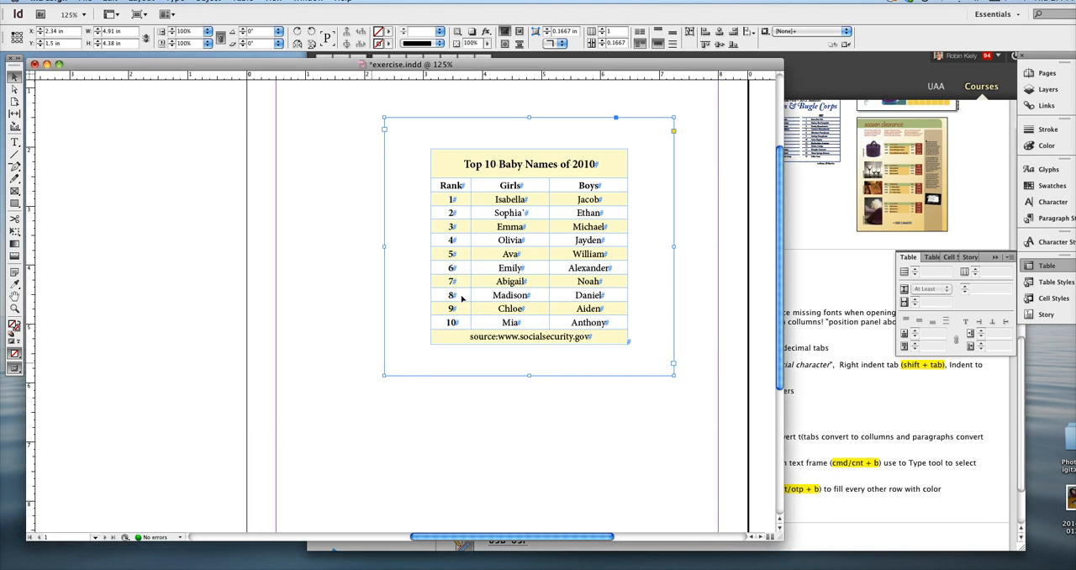
mouse_move(461, 425)
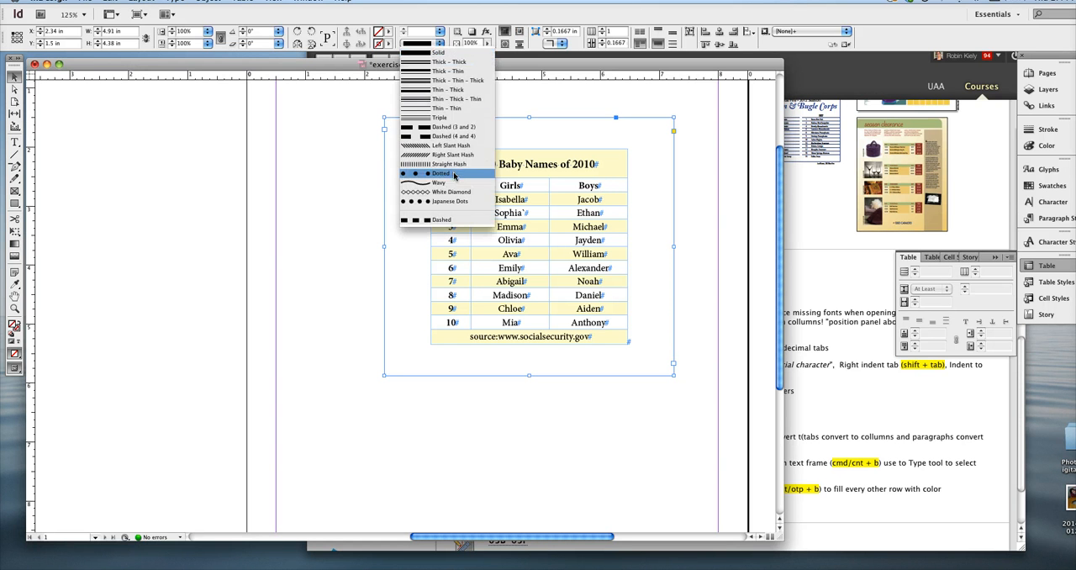
Give the frame a Dotted stroke type with a heavier stroke weight
left_click(441, 173)
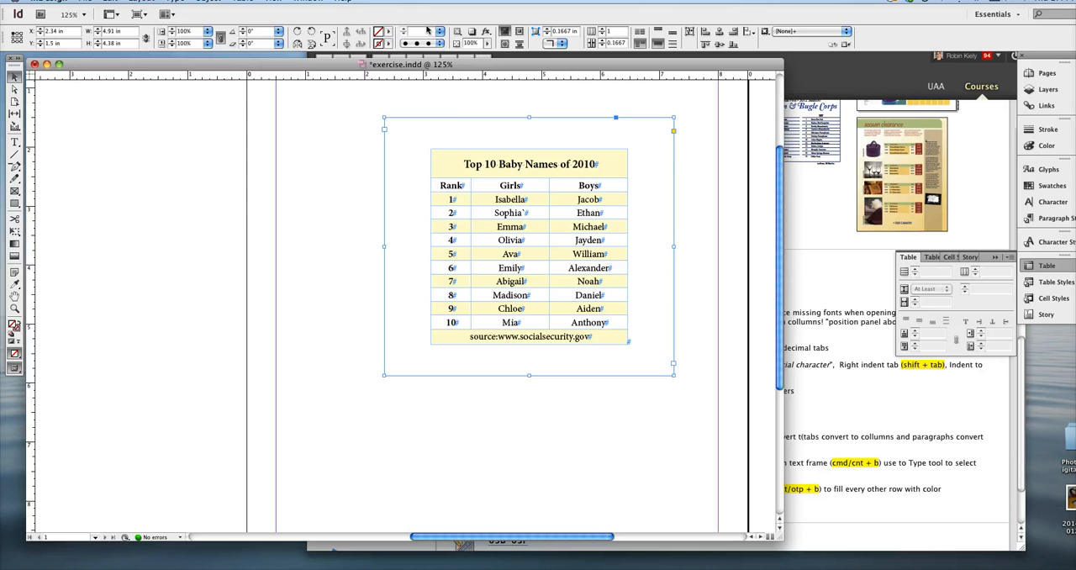
left_click(429, 31)
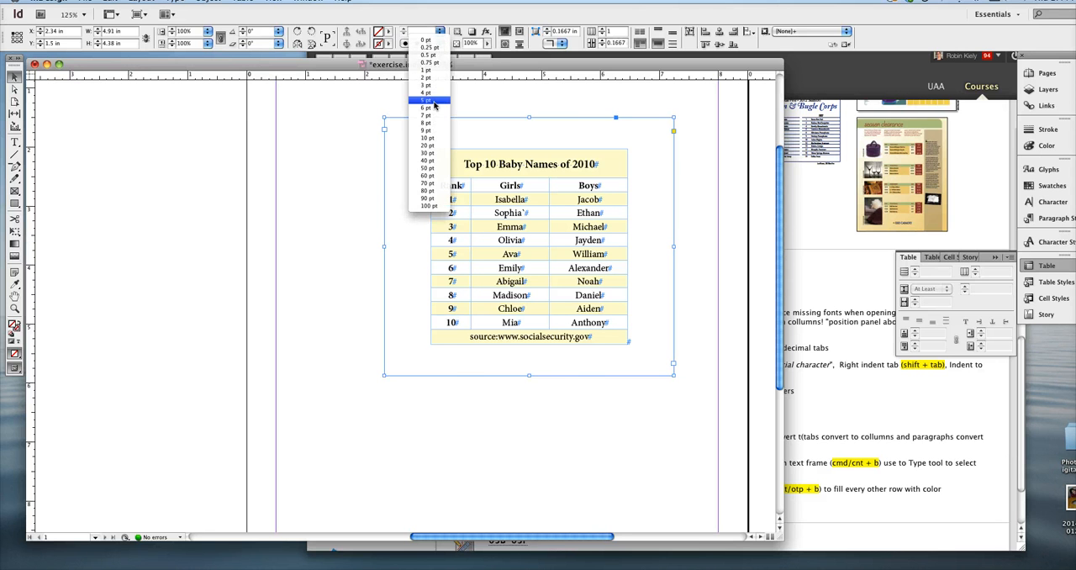
left_click(424, 101)
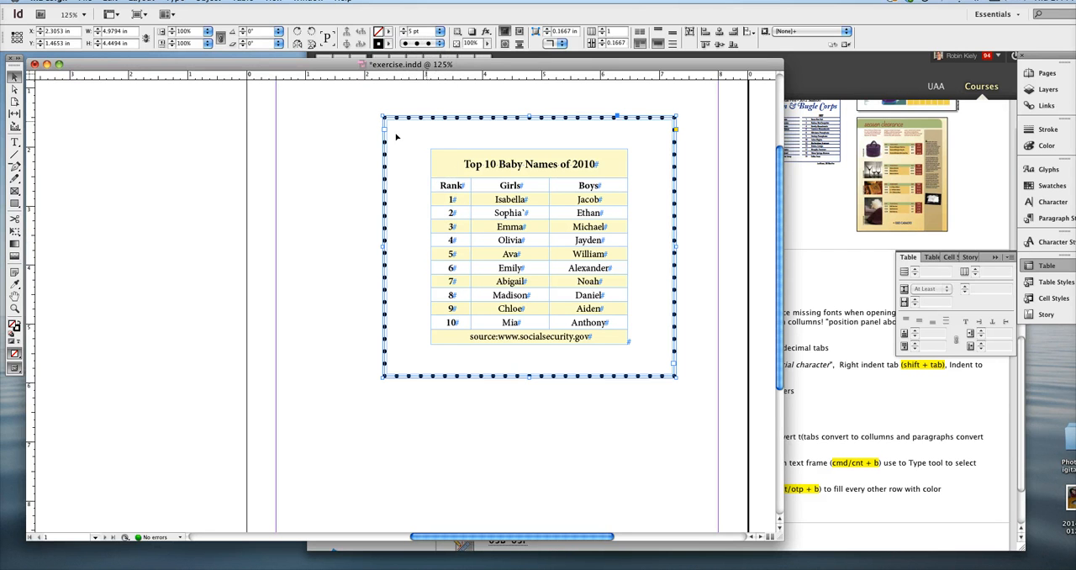